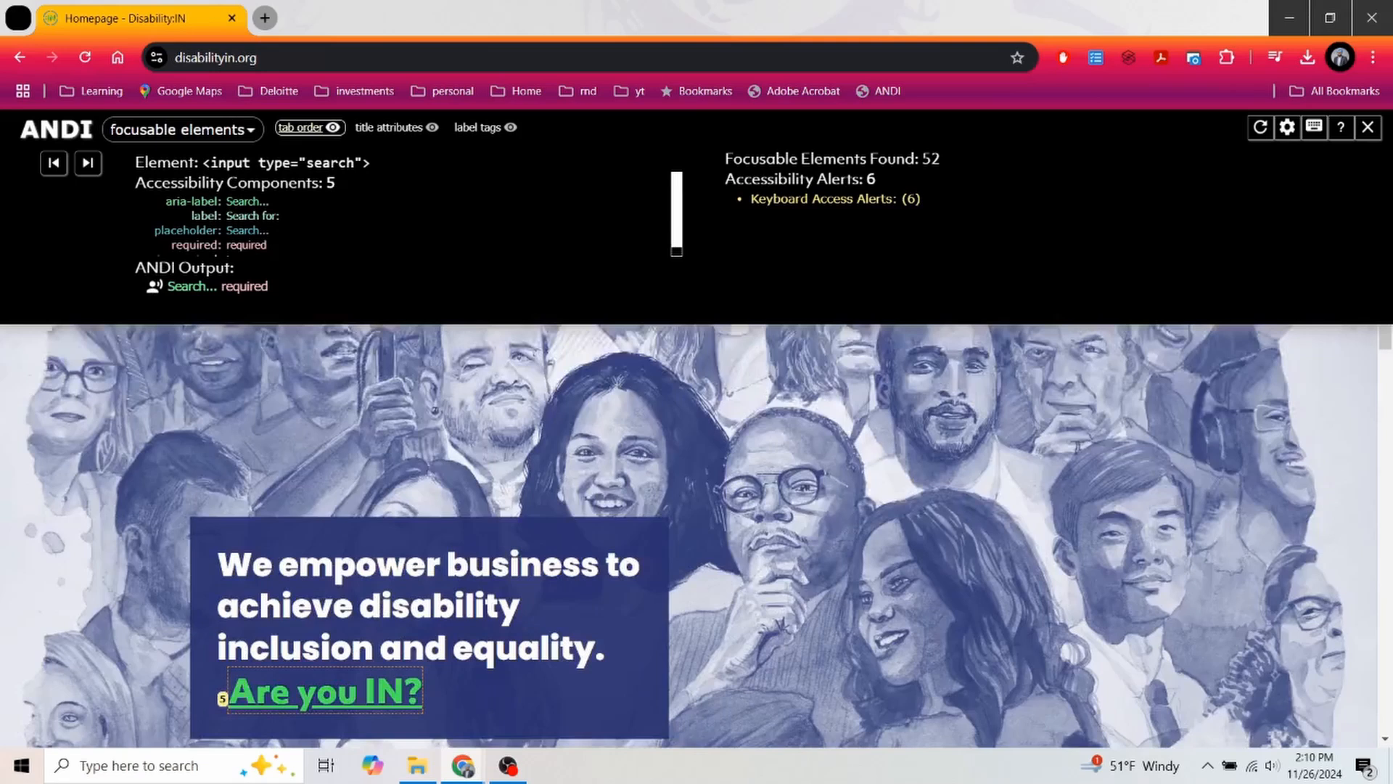
# Step: Scroll the page and switch ANDI from focusable elements to the structures module
pyautogui.scroll(-3)
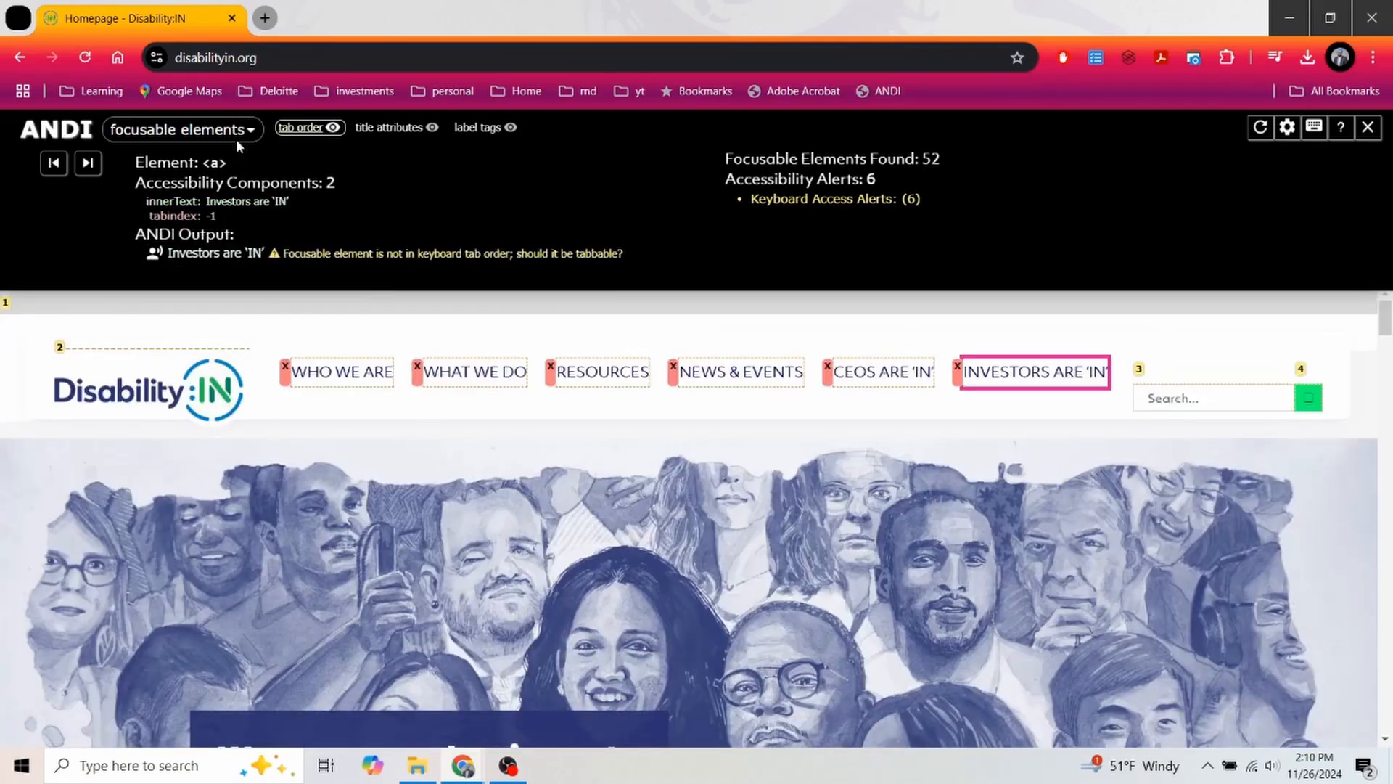
pyautogui.click(182, 129)
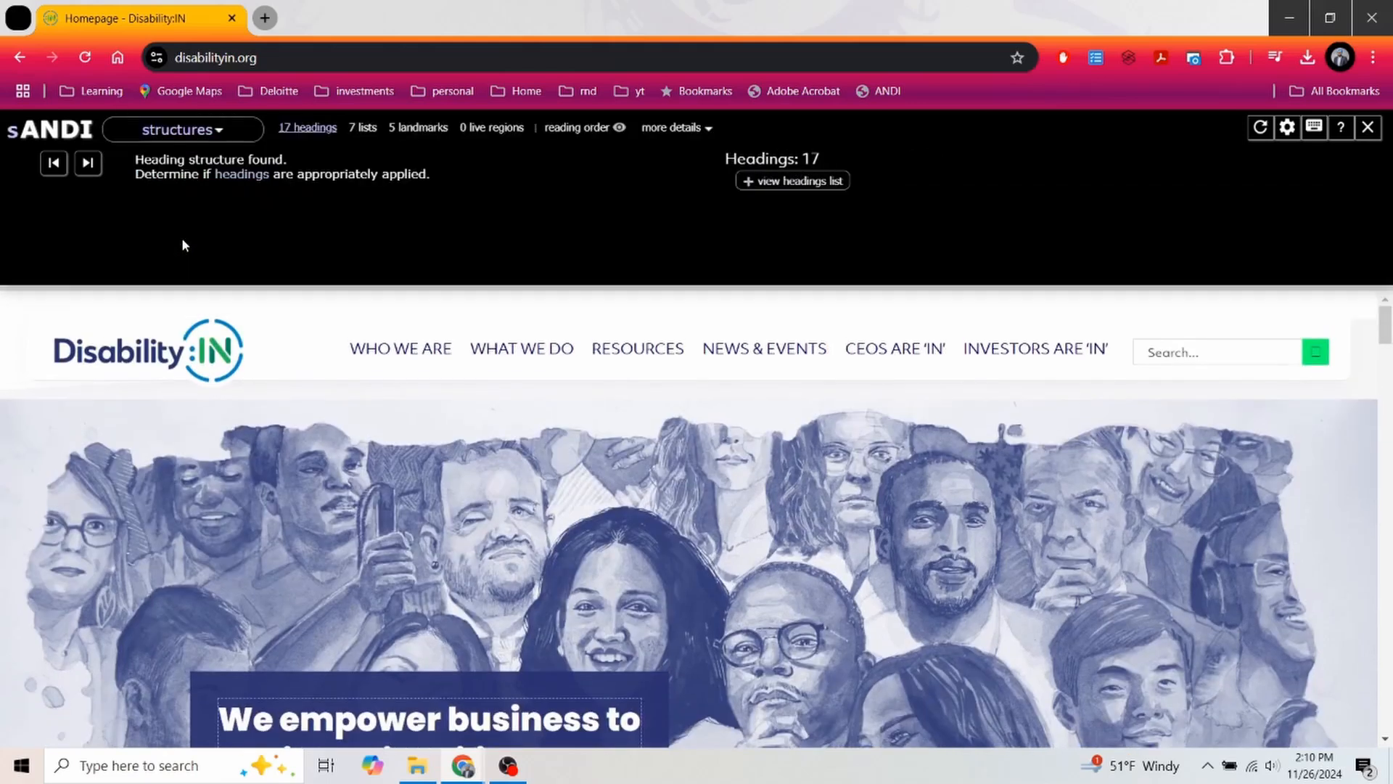
# Step: Open ANDI's headings list and inspect the empty h2, What We Do h2 and h1
pyautogui.click(307, 127)
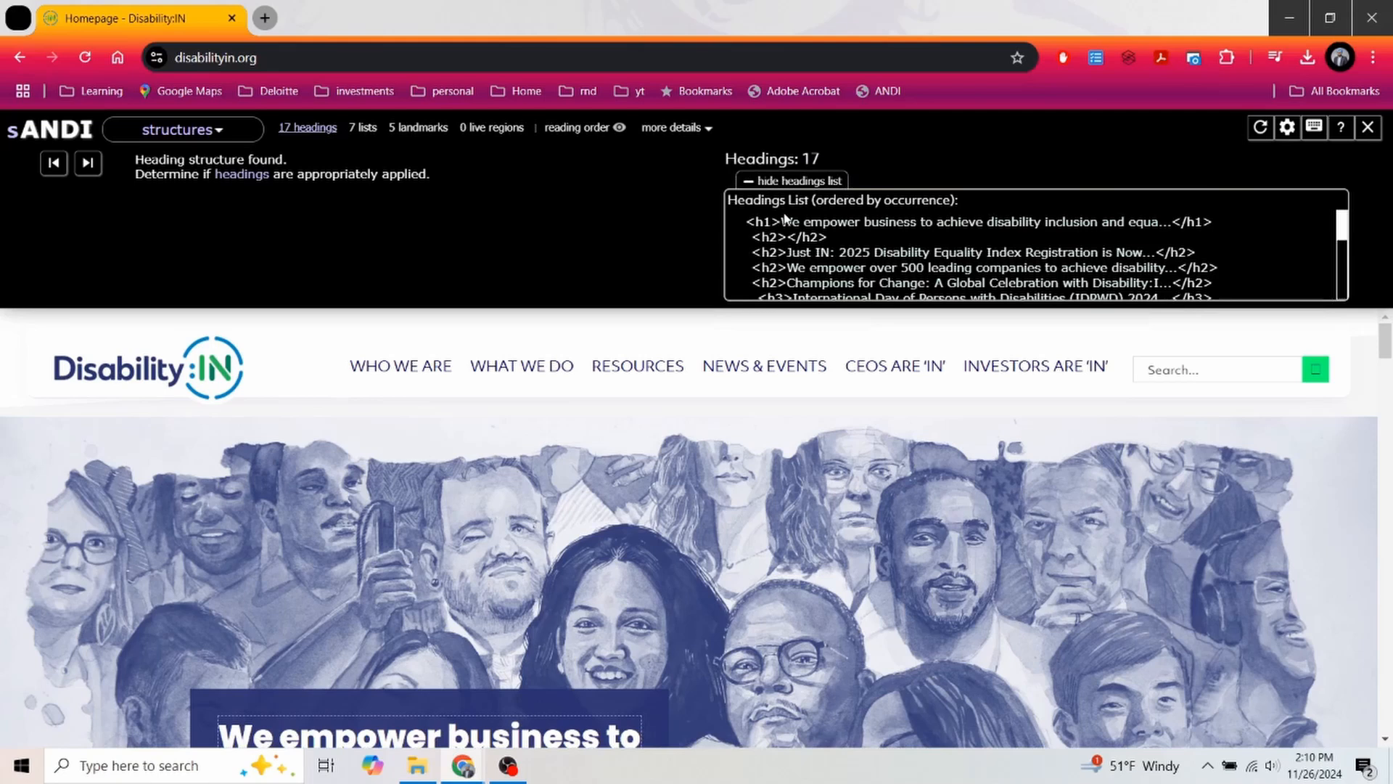
pyautogui.click(787, 238)
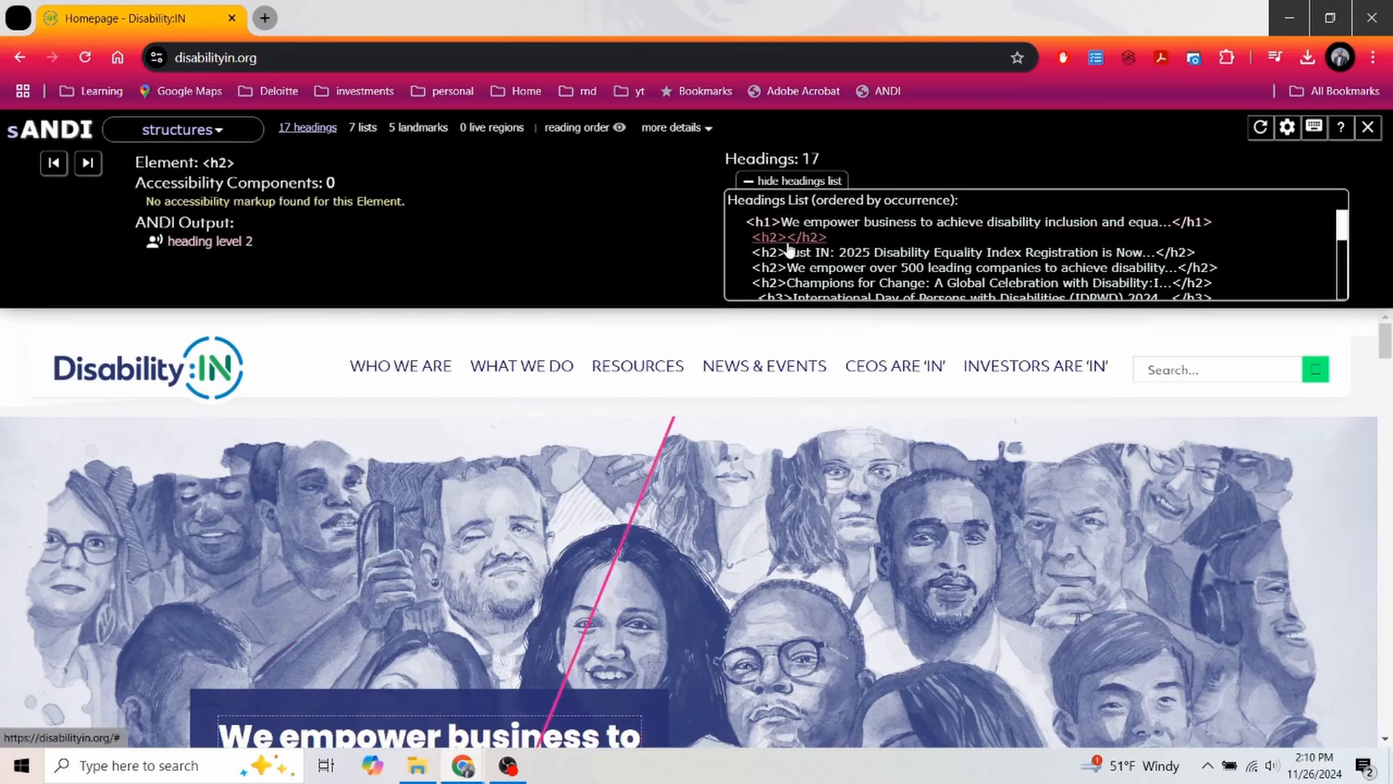
pyautogui.click(822, 237)
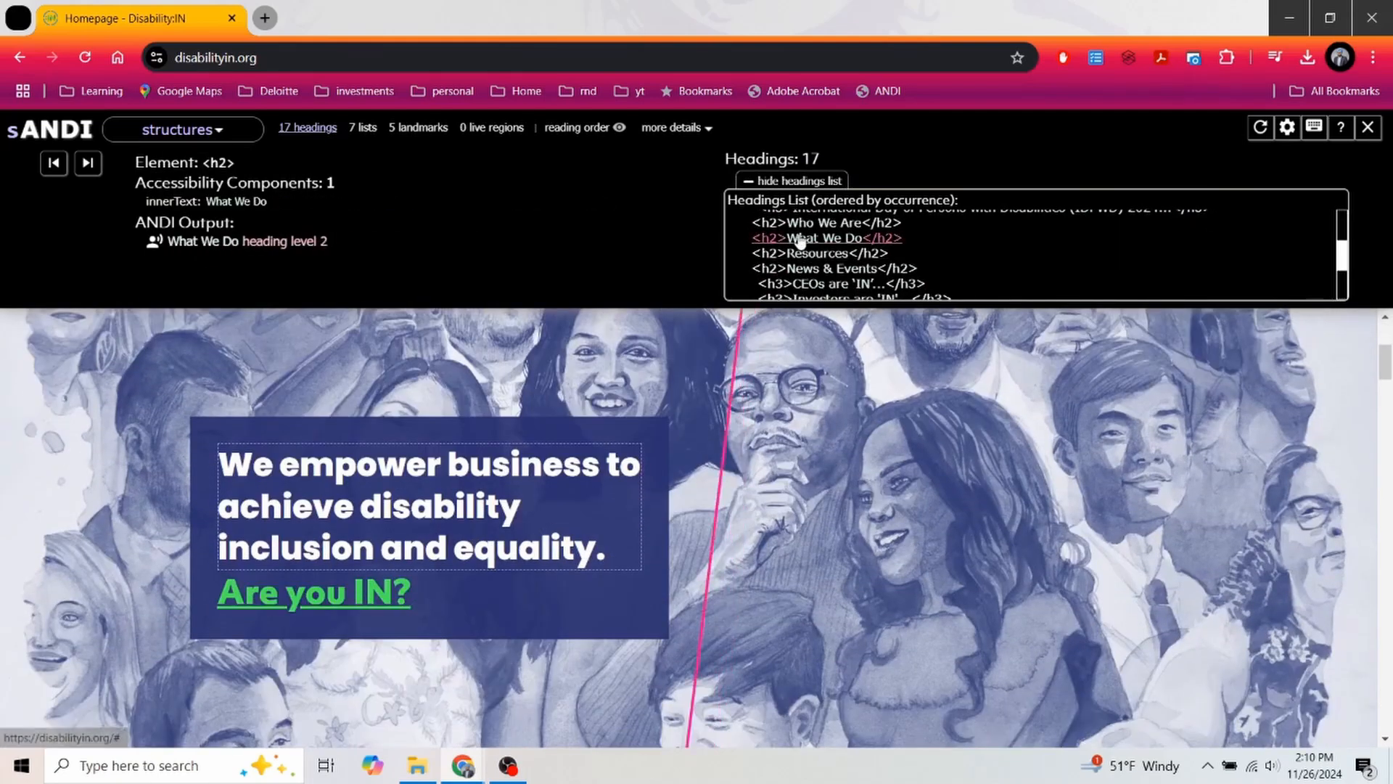
pyautogui.click(818, 253)
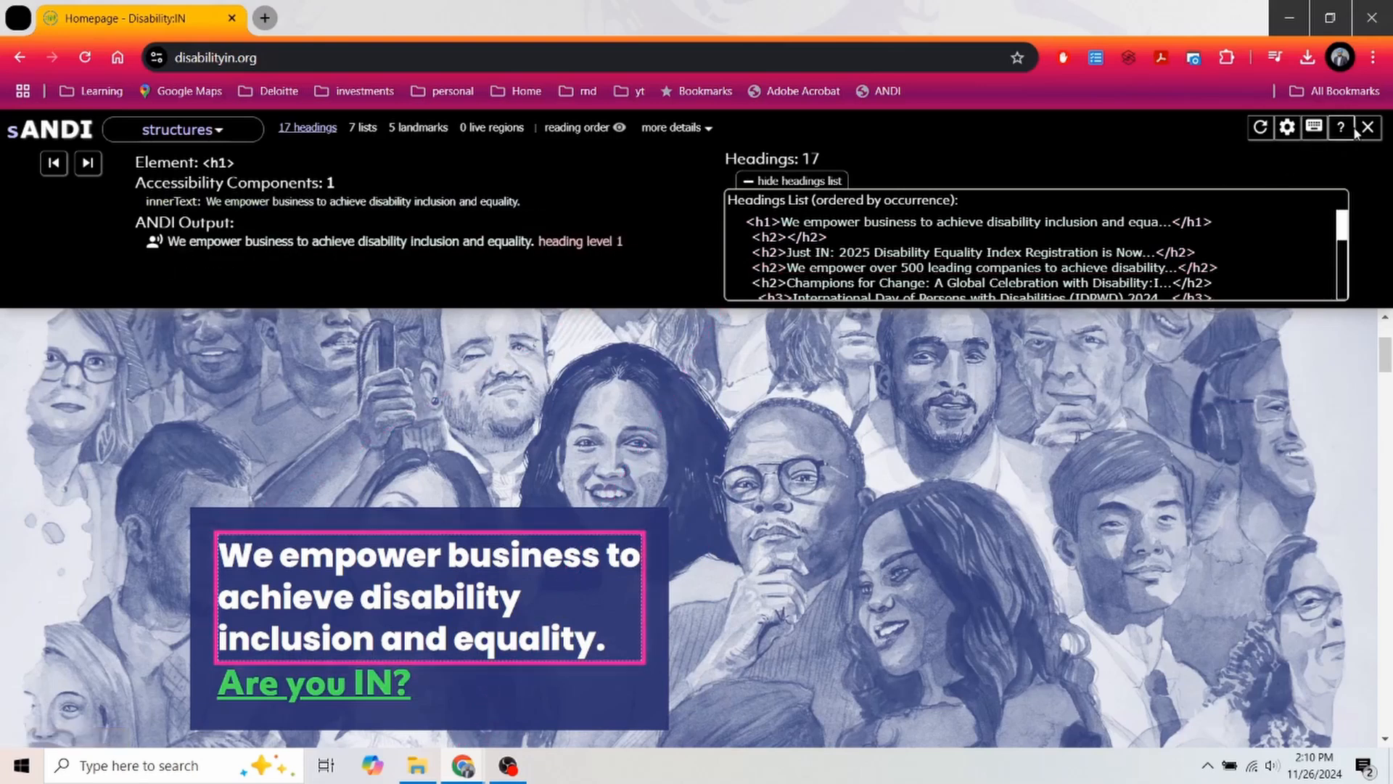
pyautogui.click(182, 129)
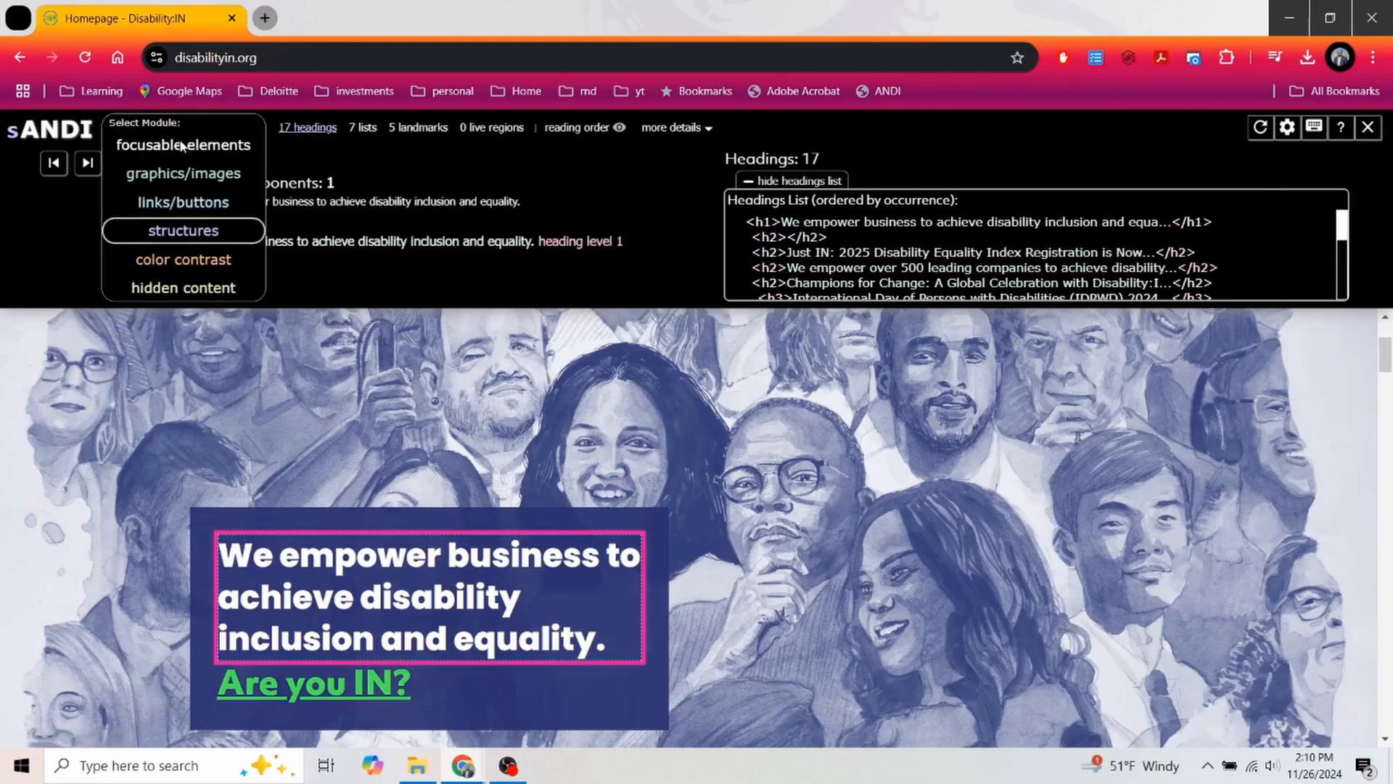
# Step: Bring up Chrome's page context menu on the Disability:IN homepage
pyautogui.rightClick(780, 551)
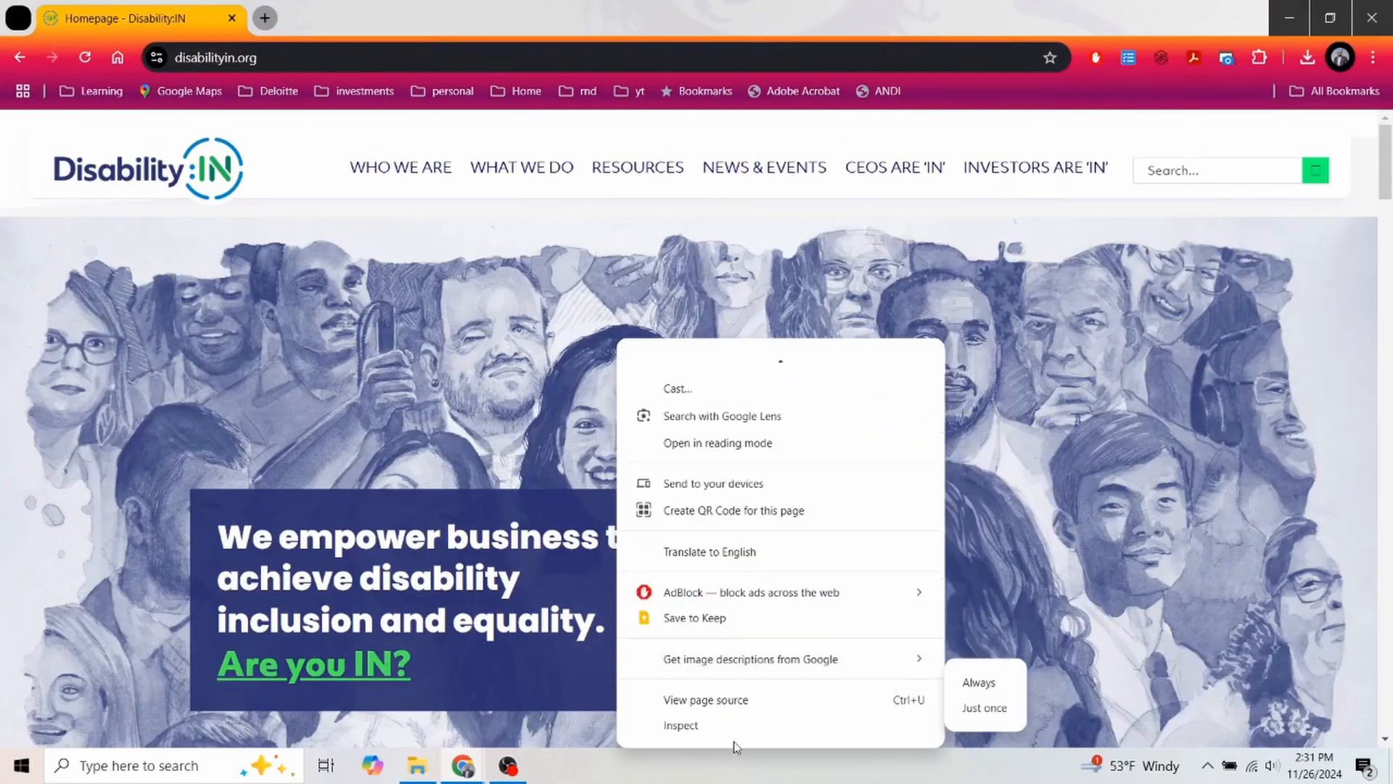
# Step: Open DevTools' axe DevTools panel and run a Full Page Scan, finding 5 issues
pyautogui.click(680, 725)
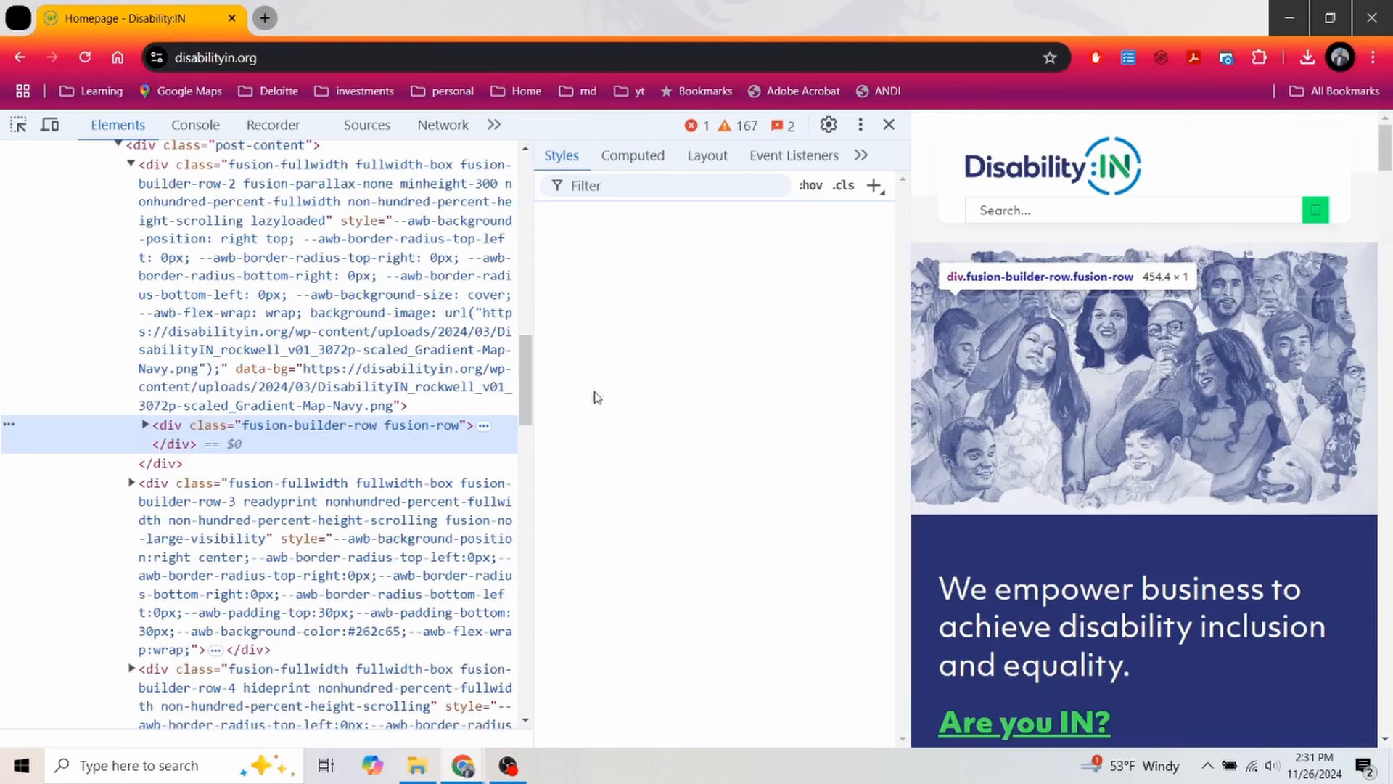
pyautogui.click(494, 124)
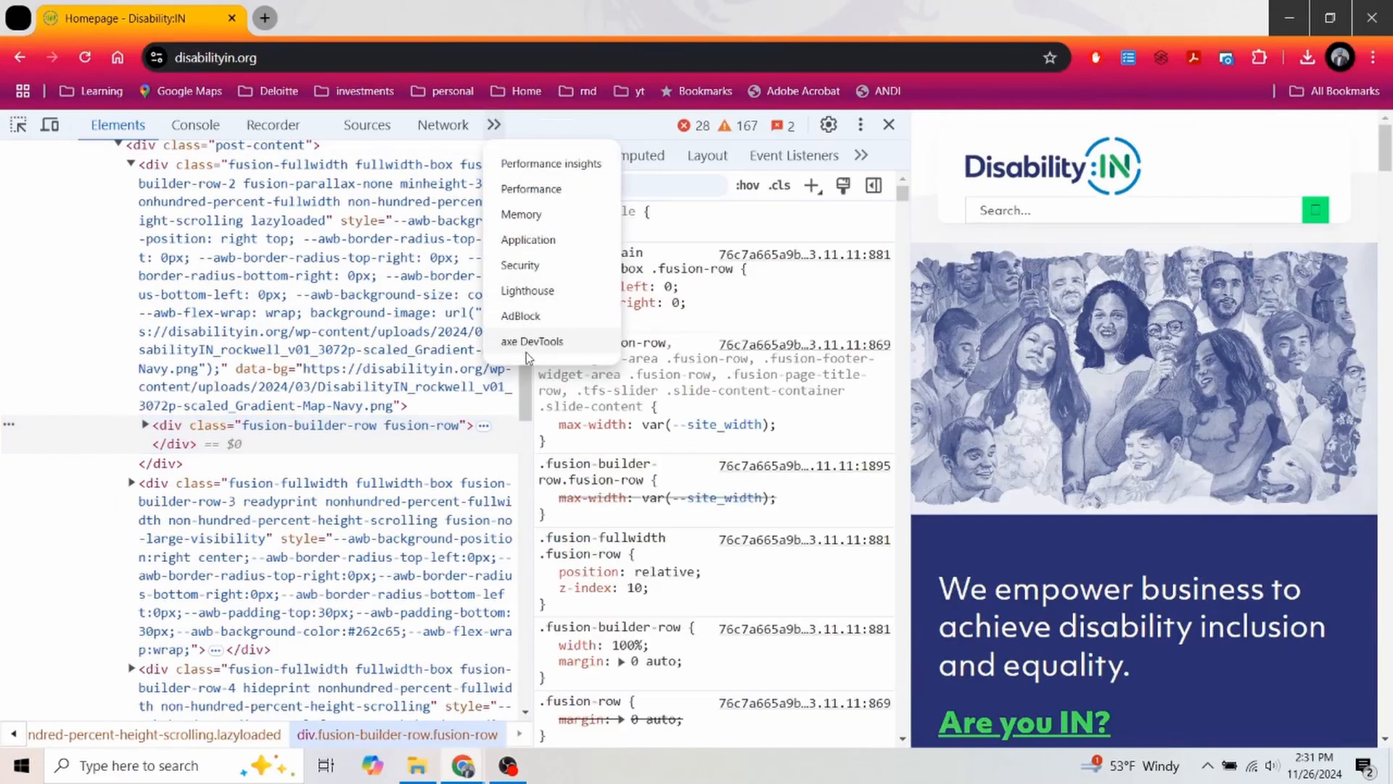
pyautogui.click(531, 341)
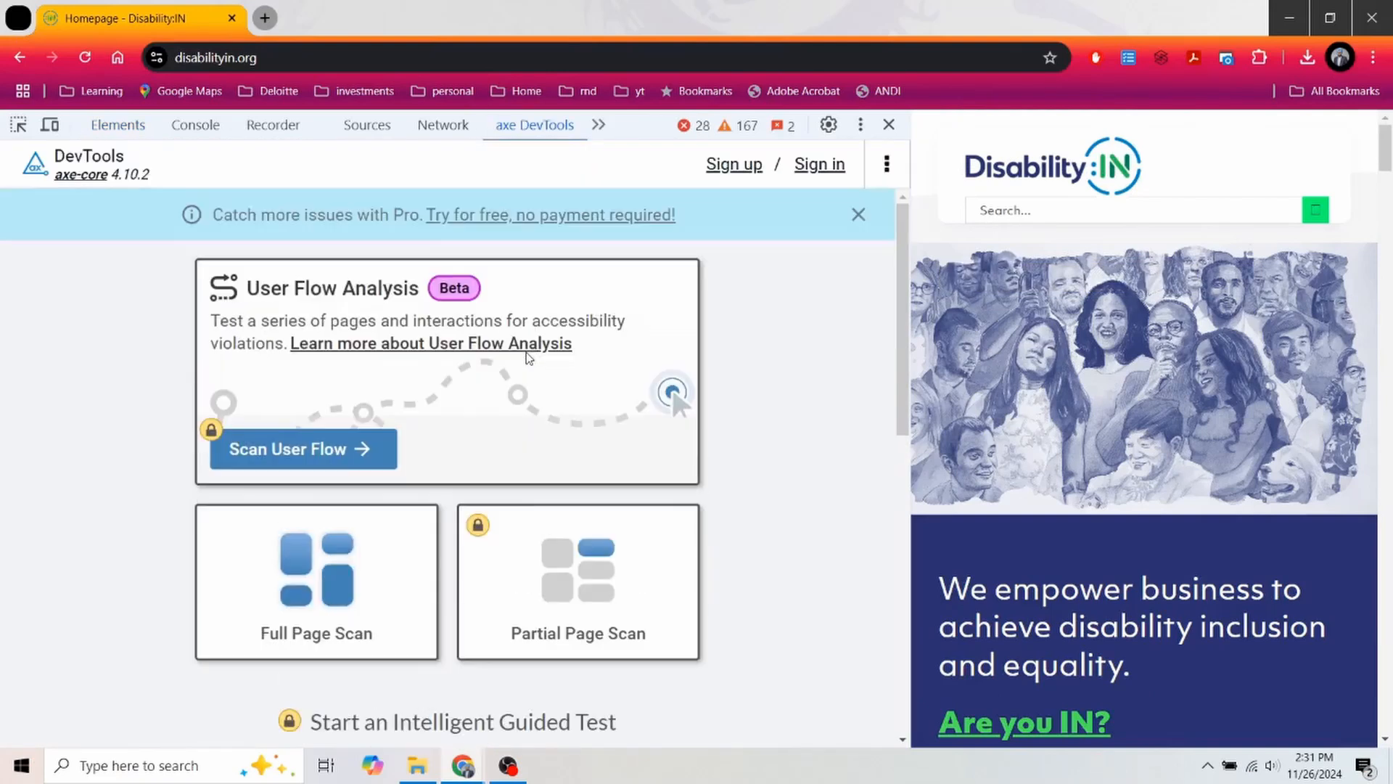
pyautogui.click(315, 569)
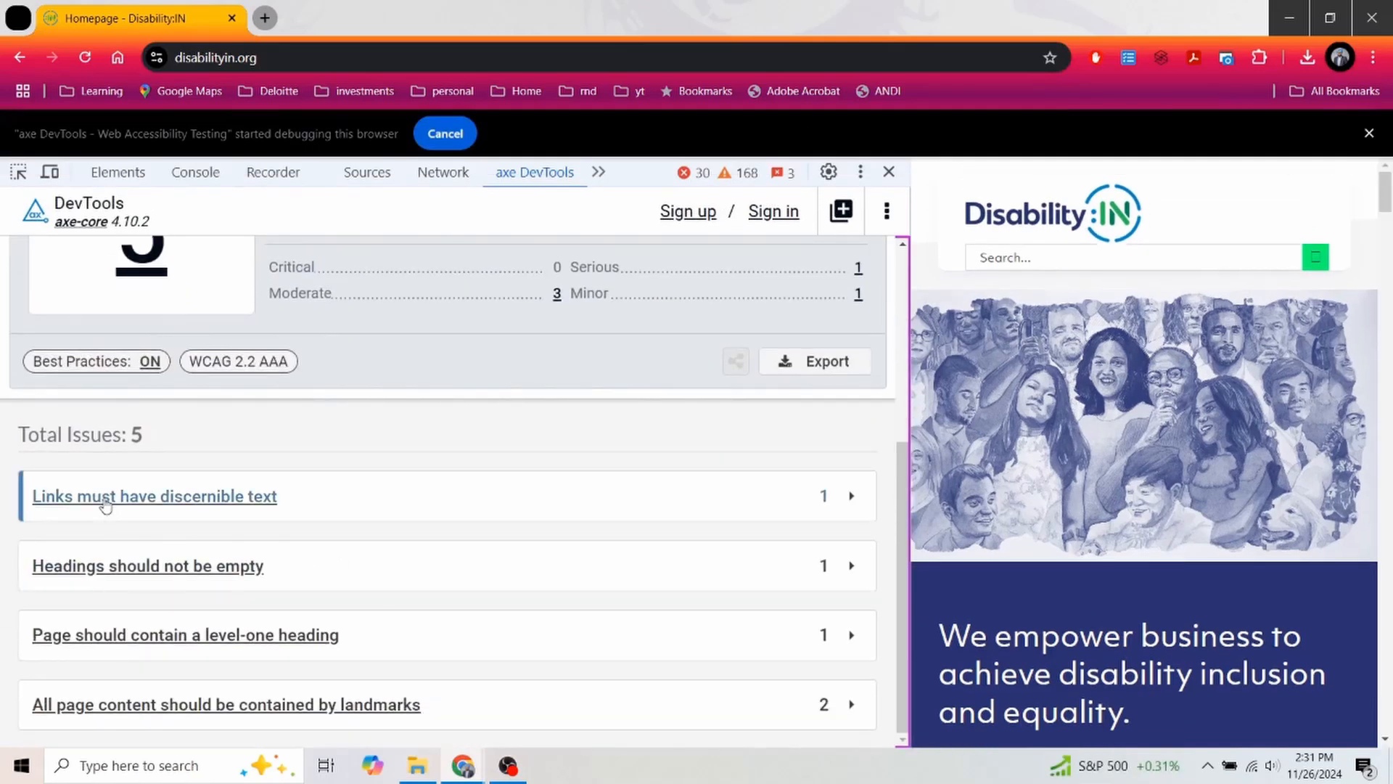
# Step: Review the 'Links must have discernible text' and 'Headings should not be empty' issue details
pyautogui.click(153, 495)
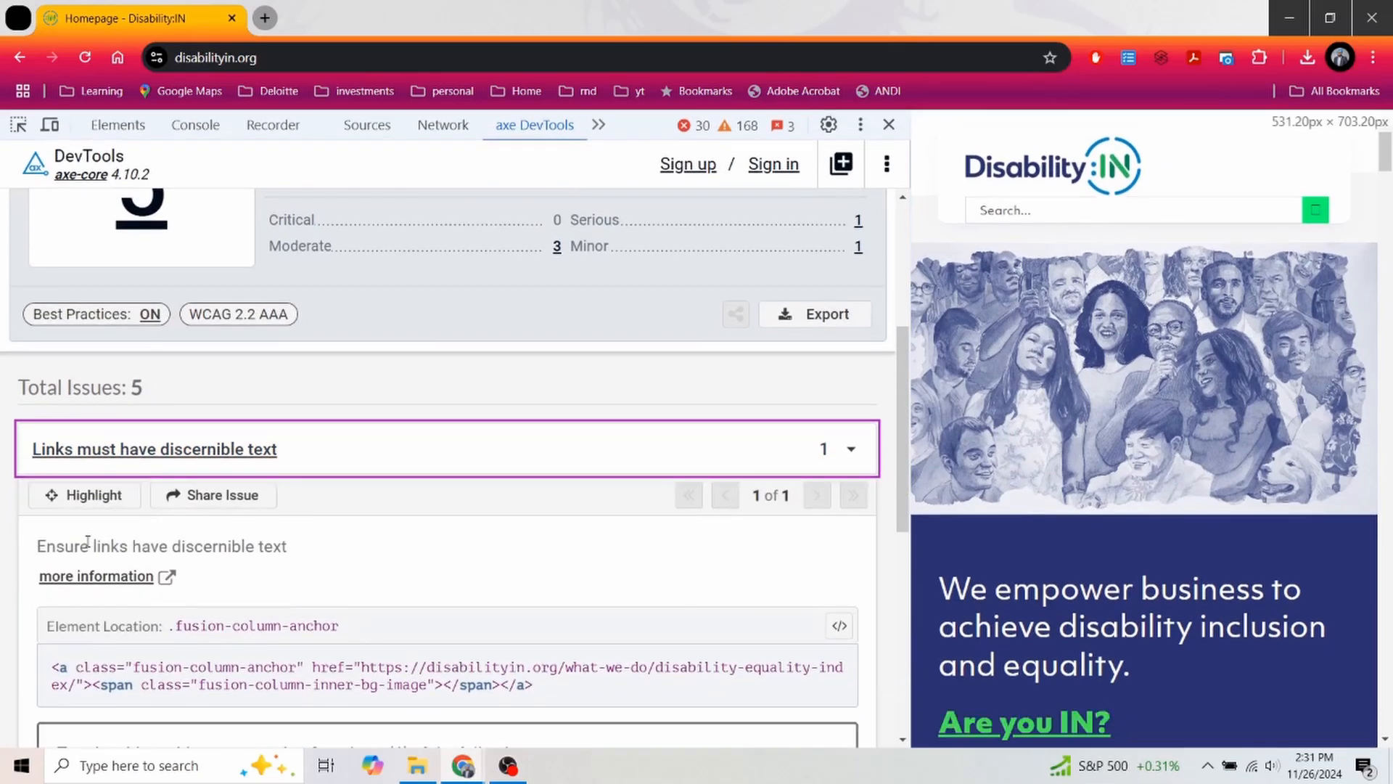
pyautogui.click(84, 495)
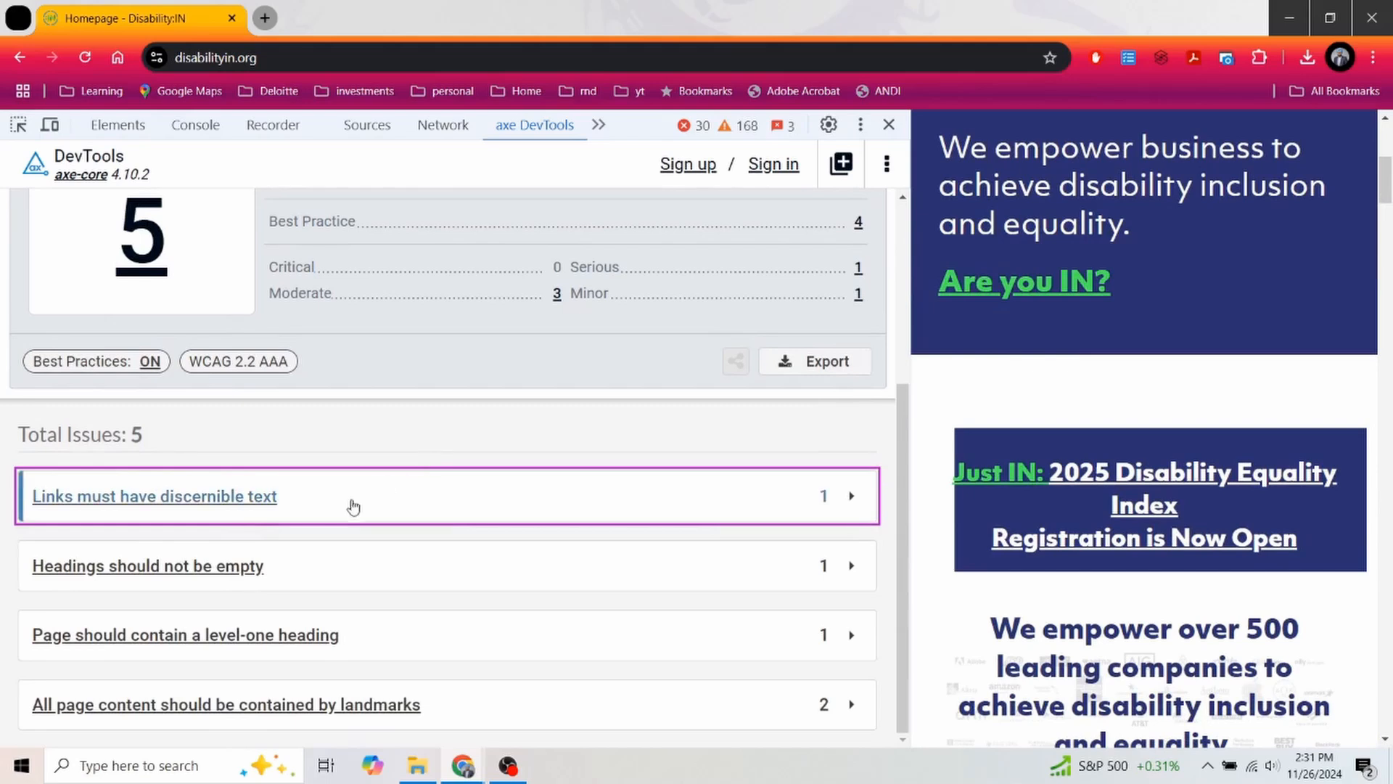
pyautogui.click(147, 566)
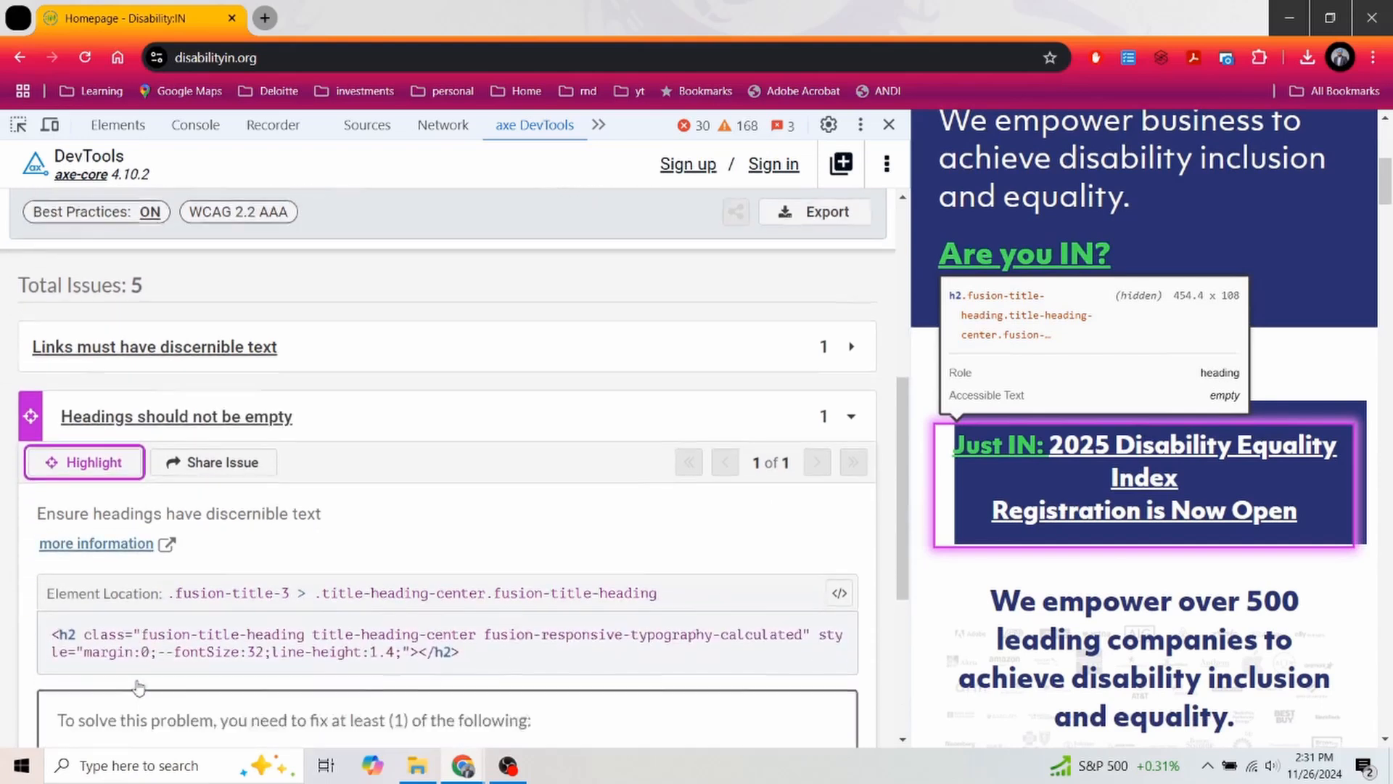
pyautogui.scroll(-3)
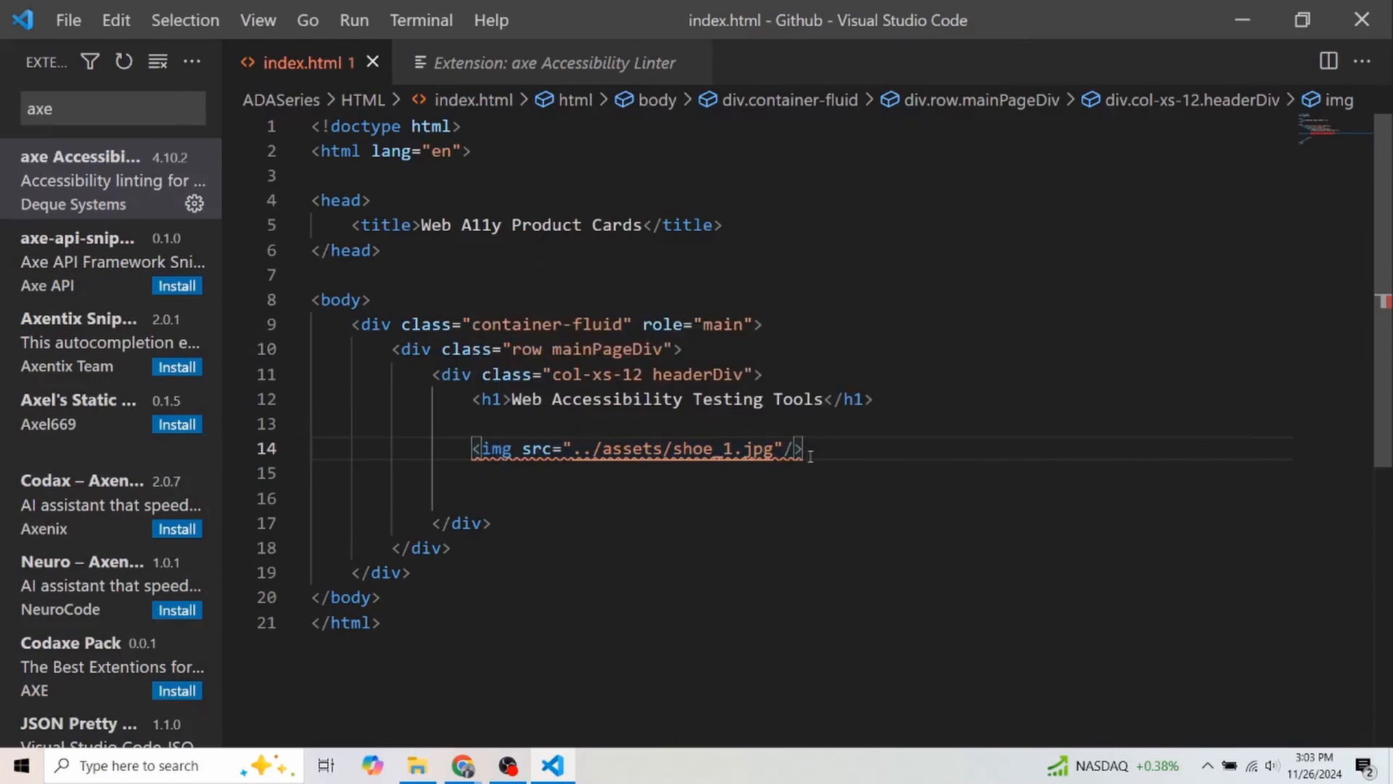
# Step: Type <button role="button" aria-activedescendant="ID">Submit</button> on line 16 of index.html
pyautogui.click(474, 497)
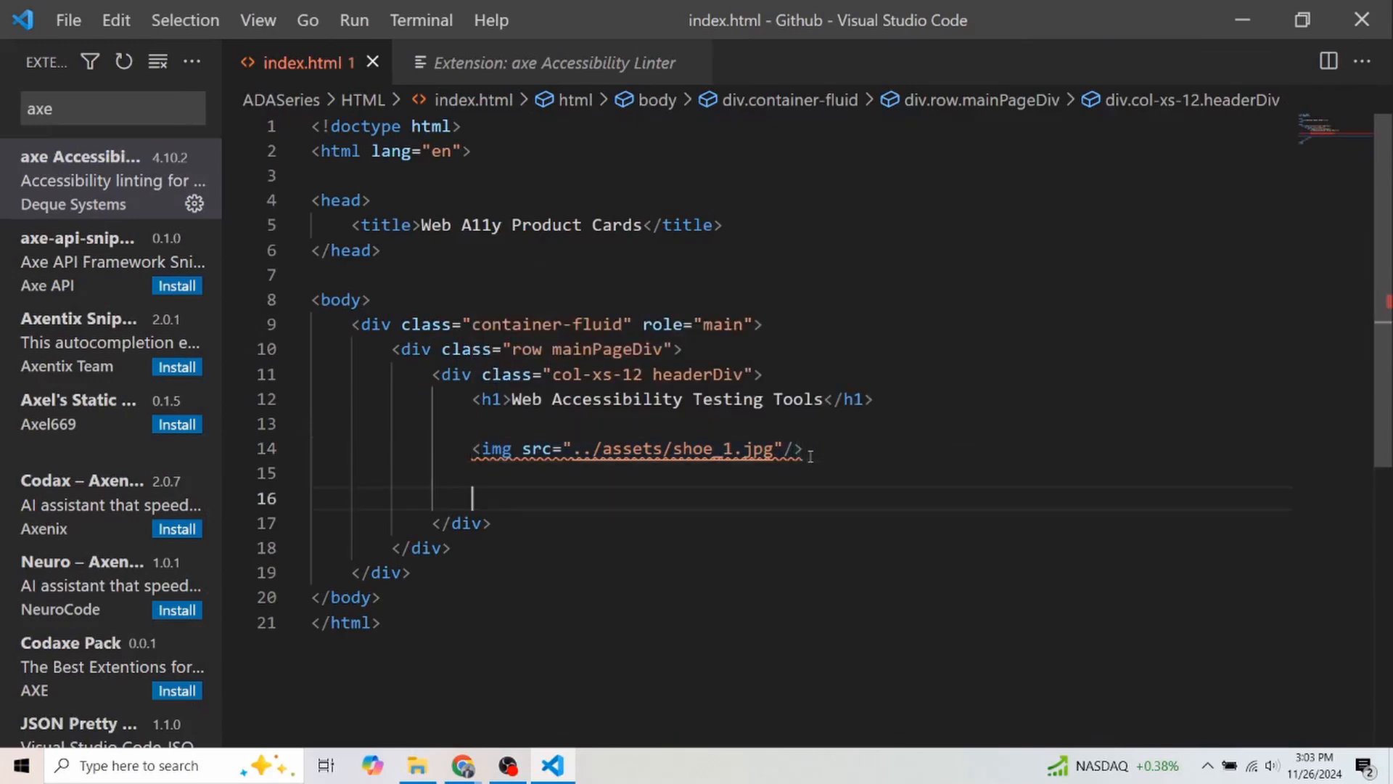
pyautogui.write('<button role="button" aria-activedescendant="ID">Submit</button>')
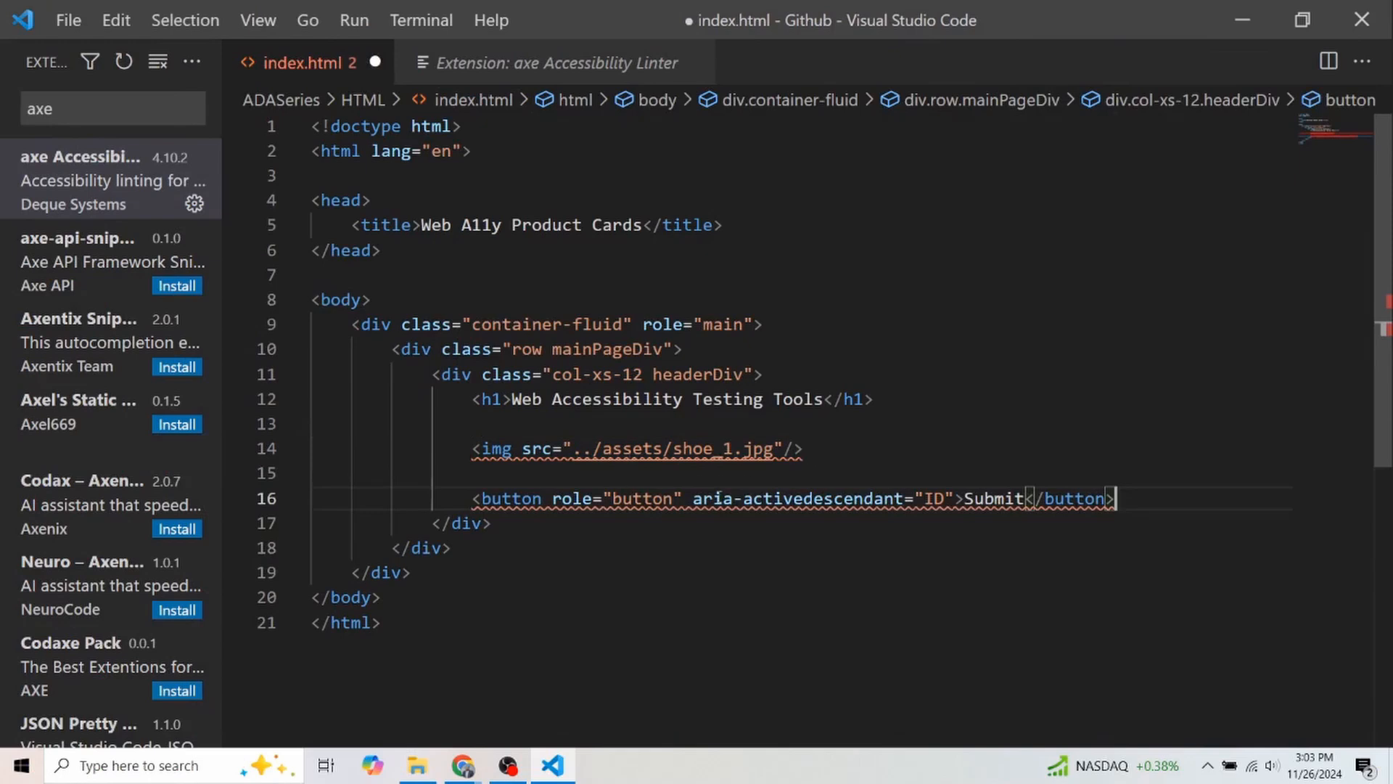